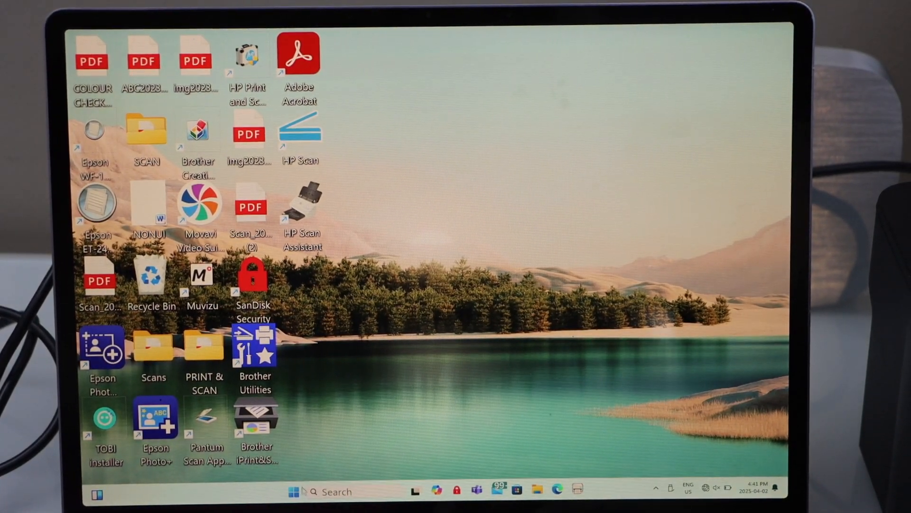
# - Launch Settings from the Start menu's pinned apps
pyautogui.click(294, 491)
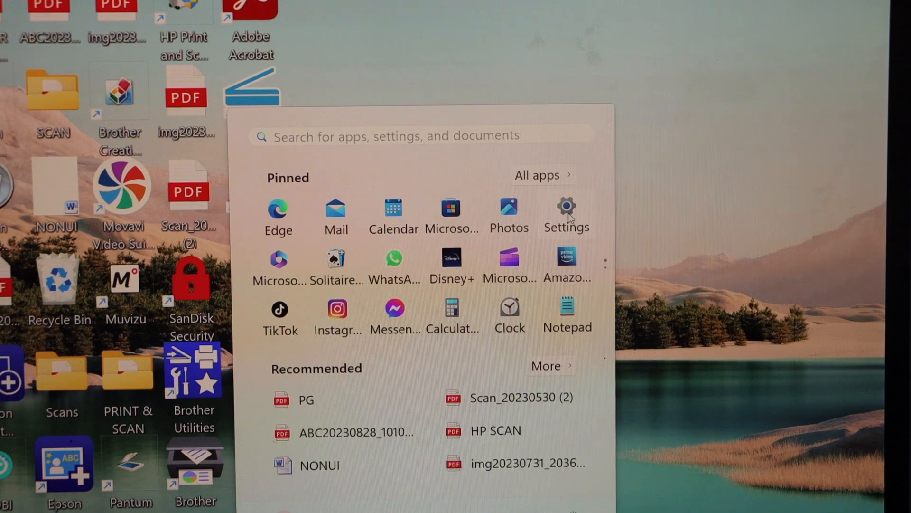
pyautogui.click(566, 207)
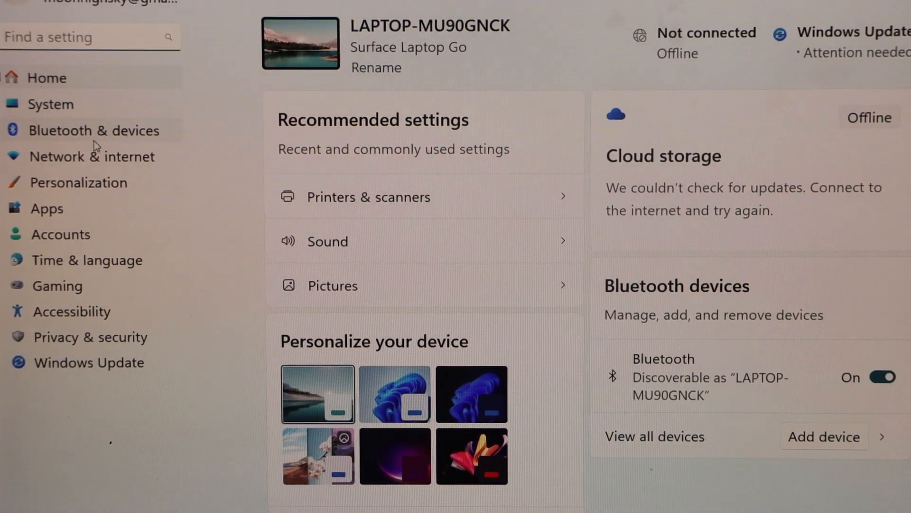
# - Show the Printers & scanners list under Bluetooth & devices, with Canon TS3700 as default
pyautogui.click(88, 130)
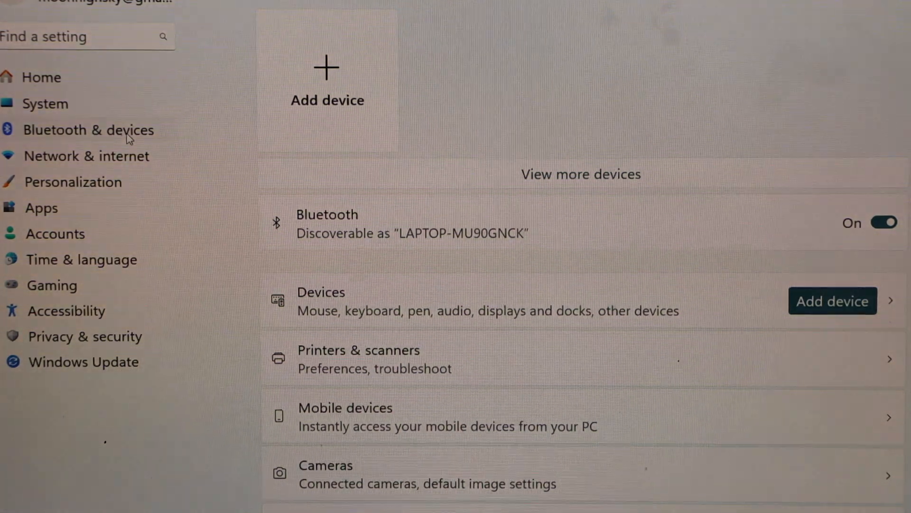
pyautogui.scroll(-3)
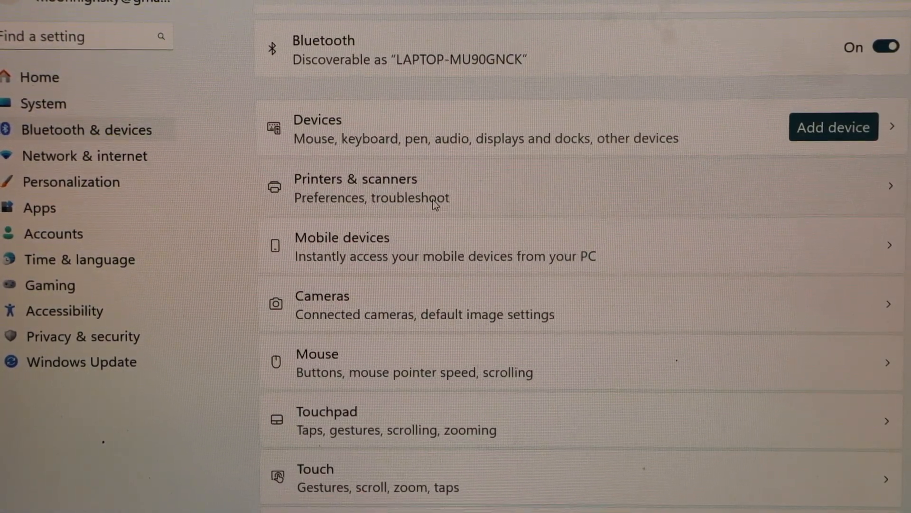
pyautogui.click(355, 179)
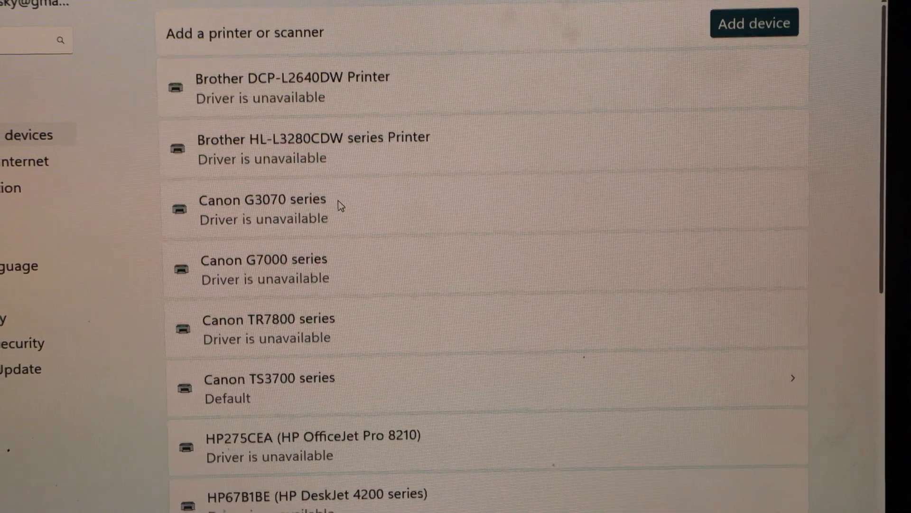
pyautogui.scroll(-3)
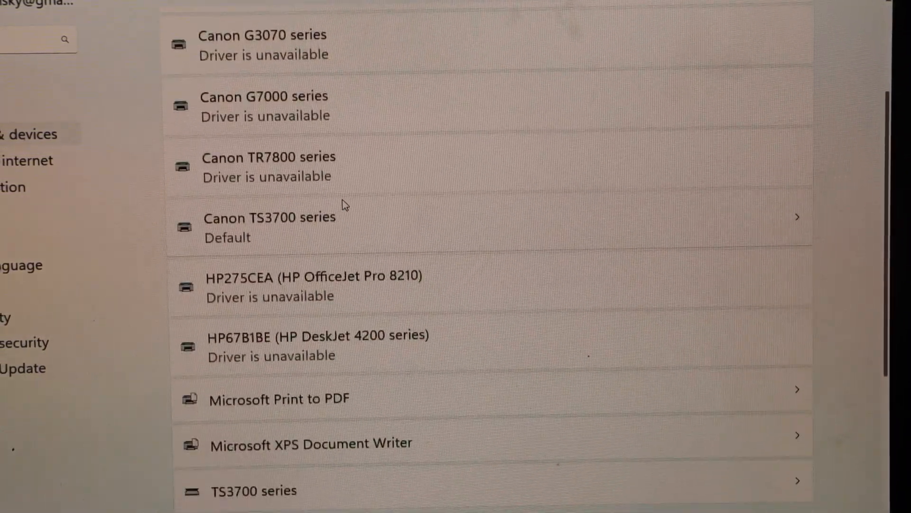
pyautogui.moveTo(339, 242)
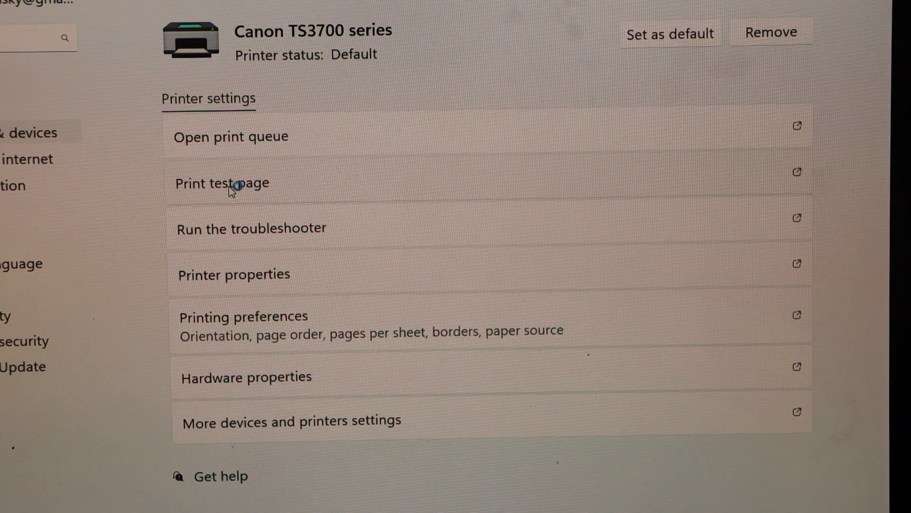
pyautogui.click(222, 183)
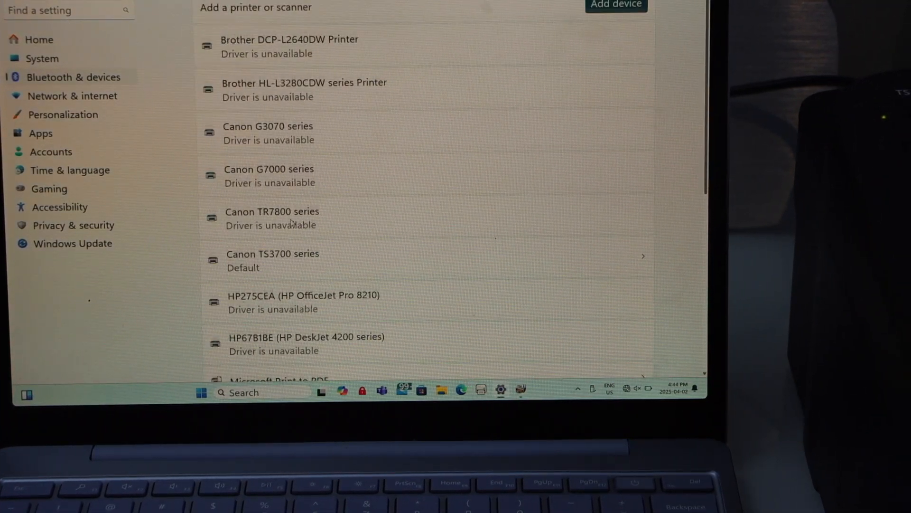
# - Launch the Scan app from the Canon TS3700 series scanner settings page
pyautogui.scroll(-3)
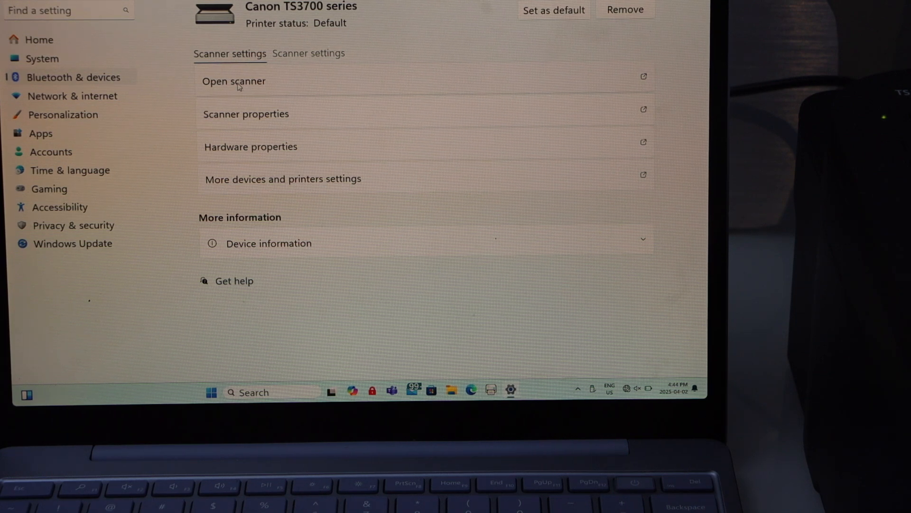
pyautogui.click(234, 82)
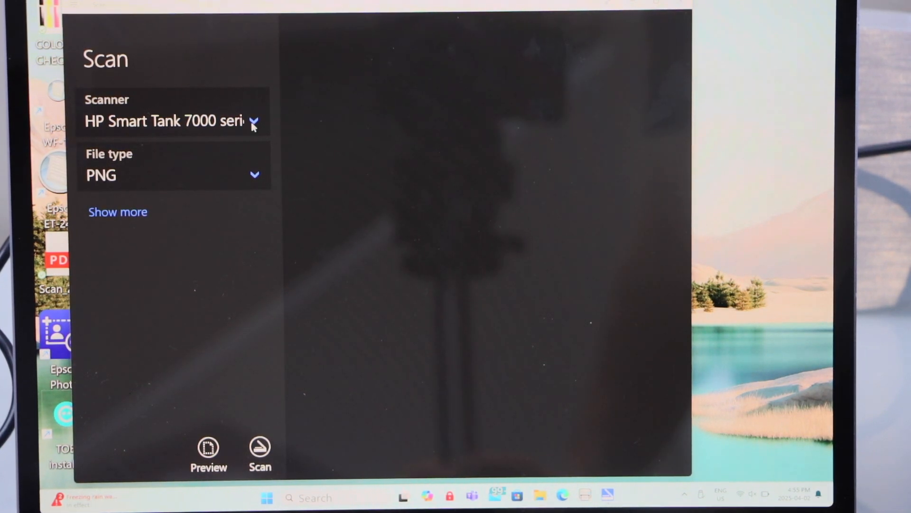
# - Choose the TS3700 series scanner with PDF file type and start a preview scan
pyautogui.click(253, 122)
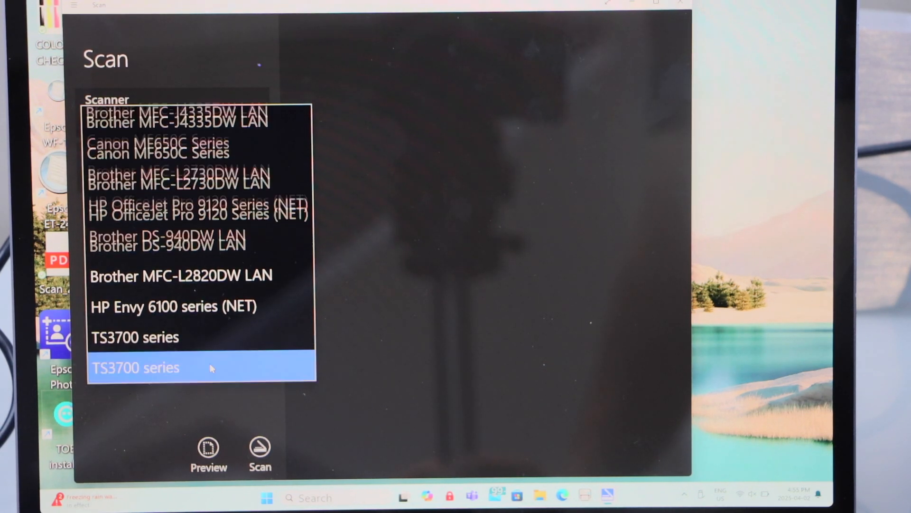
pyautogui.click(136, 368)
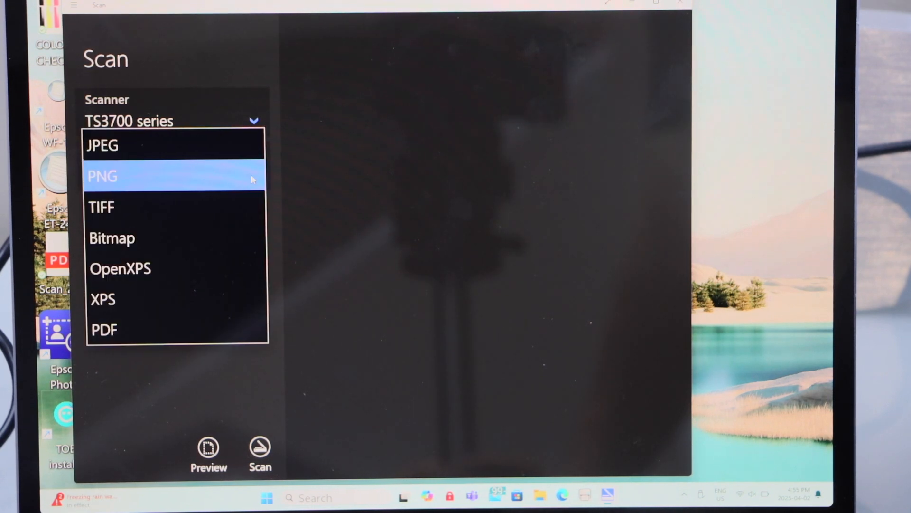
pyautogui.moveTo(175, 268)
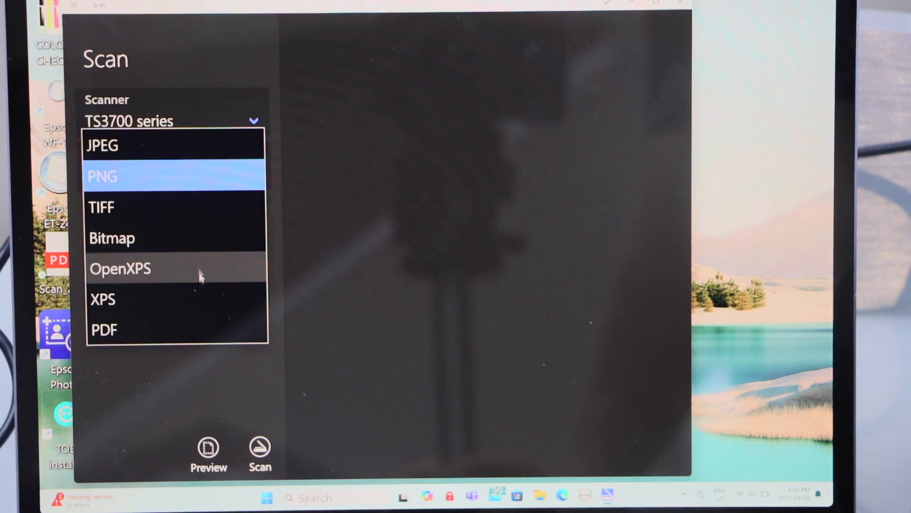
pyautogui.click(104, 330)
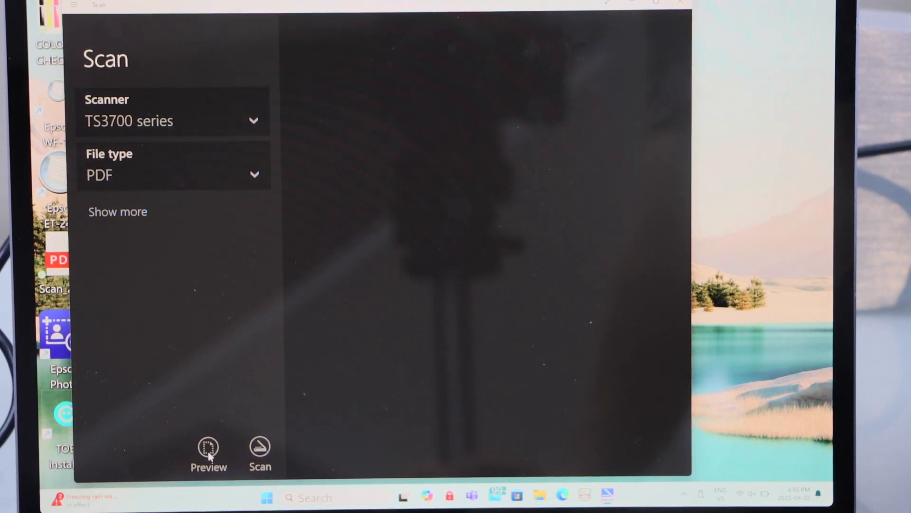
pyautogui.click(208, 454)
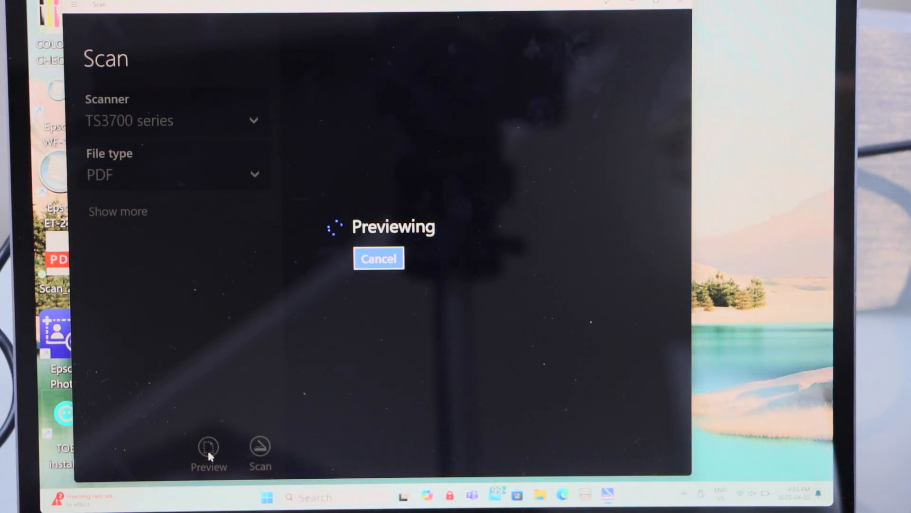